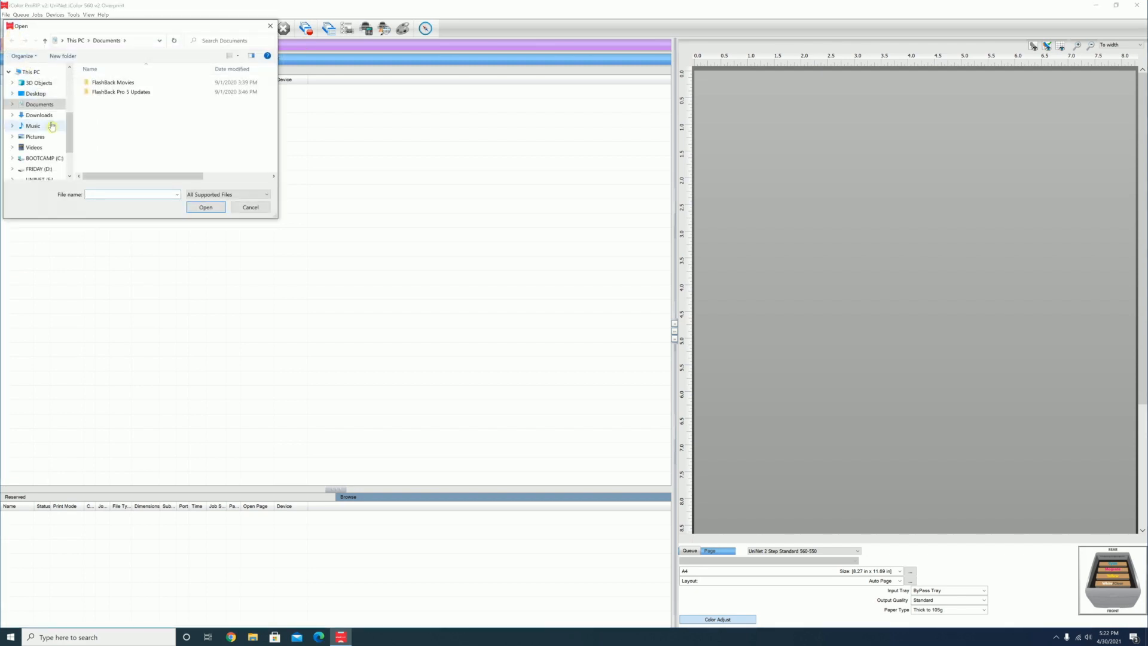
# Step: Select the Iron Man image from Pictures > UniNet Images in the Open dialog
pyautogui.click(34, 137)
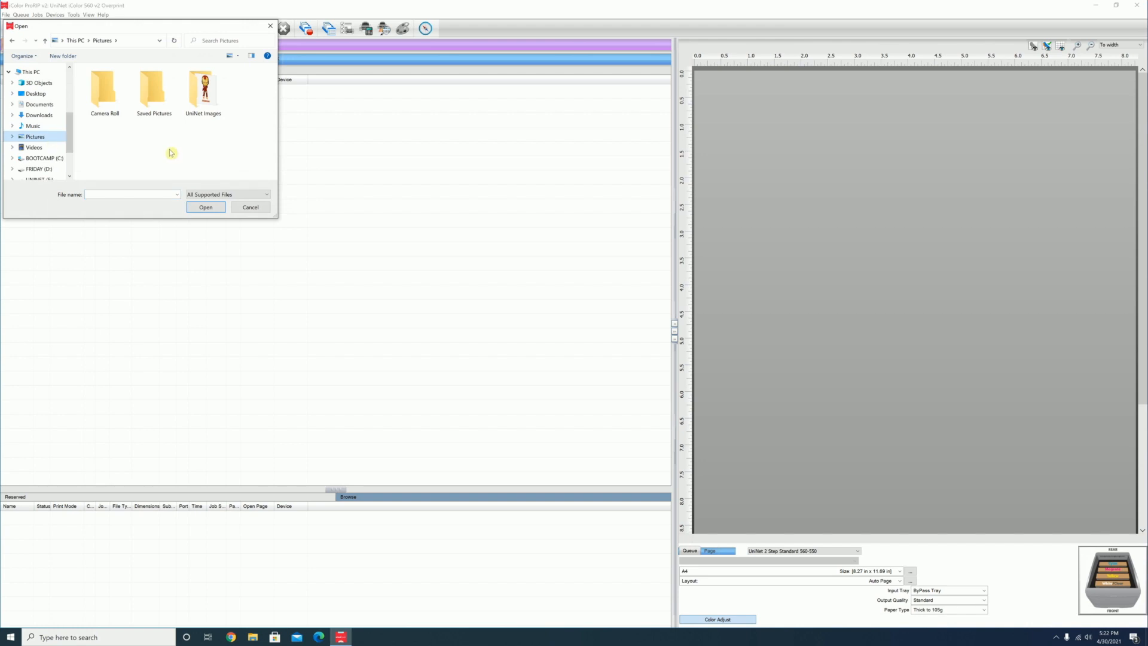
pyautogui.doubleClick(203, 88)
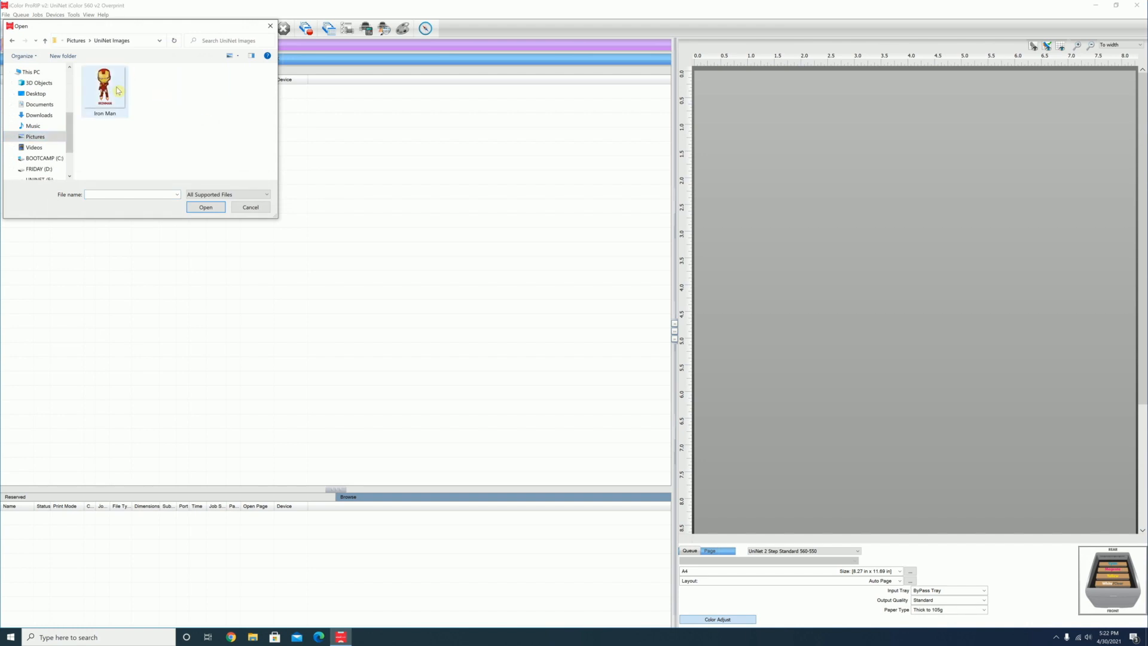
pyautogui.click(206, 208)
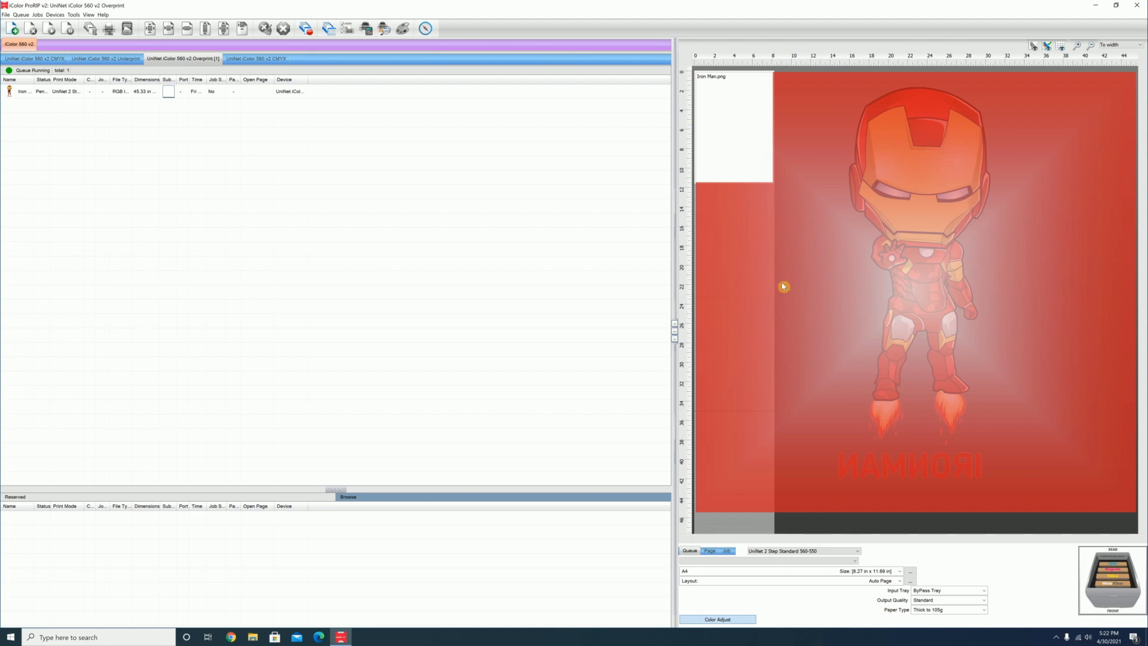
pyautogui.moveTo(743, 375)
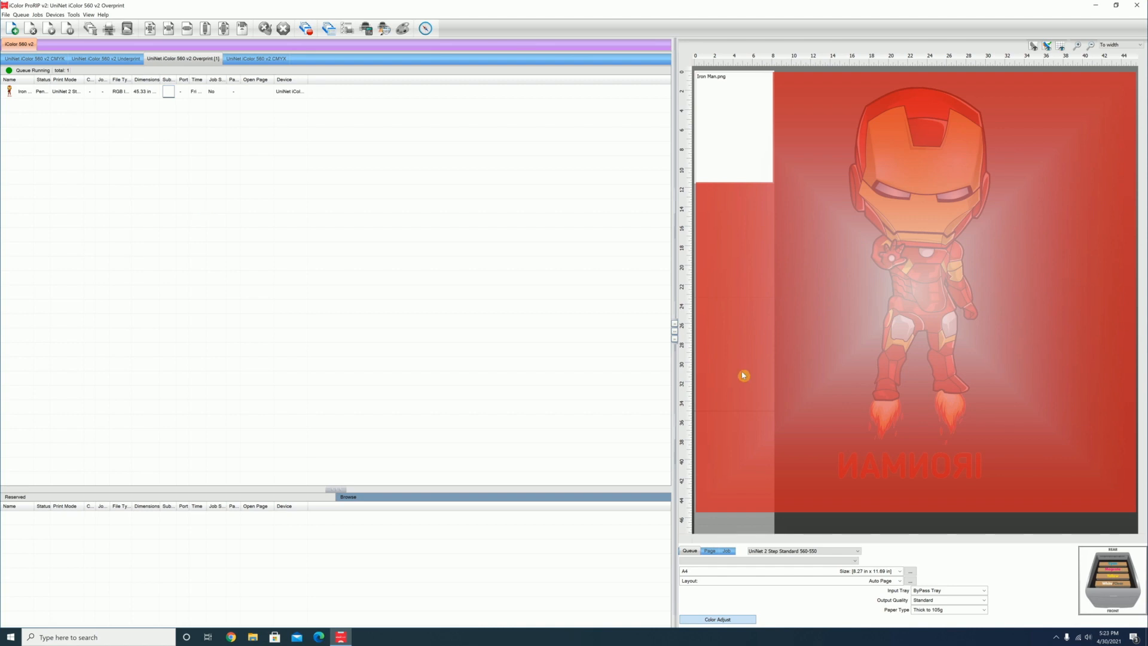
# Step: Show the Iron Man job's sizing and layout settings, currently at 100% scale
pyautogui.click(725, 551)
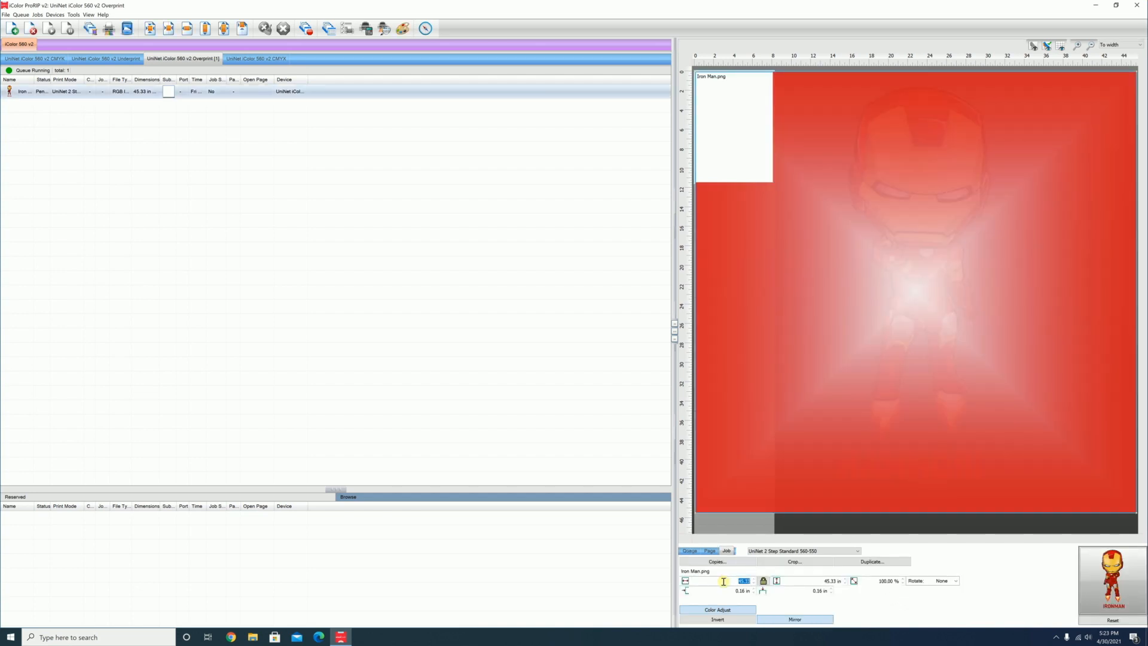